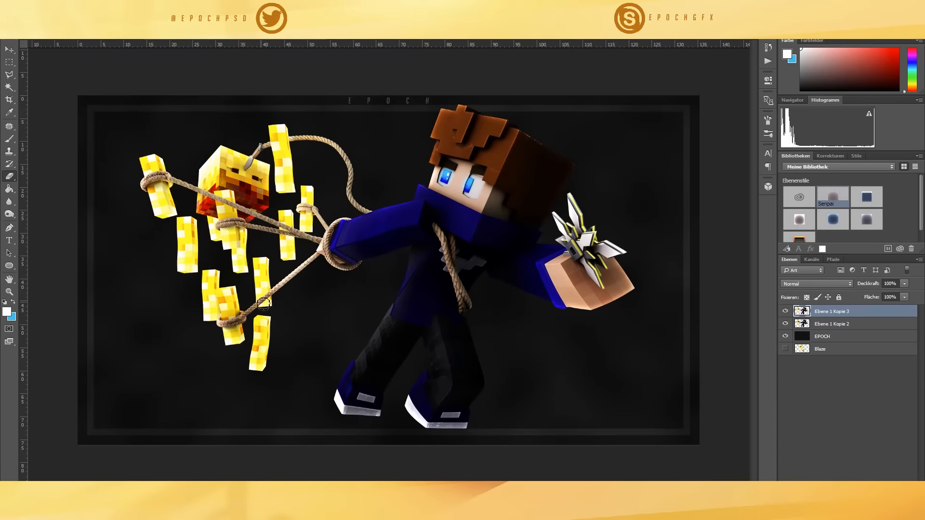
Step: Save the blaze-and-rope render as a layered PSD in the 83_BlazeCraft folder
left_click(718, 131)
type("RenderBl")
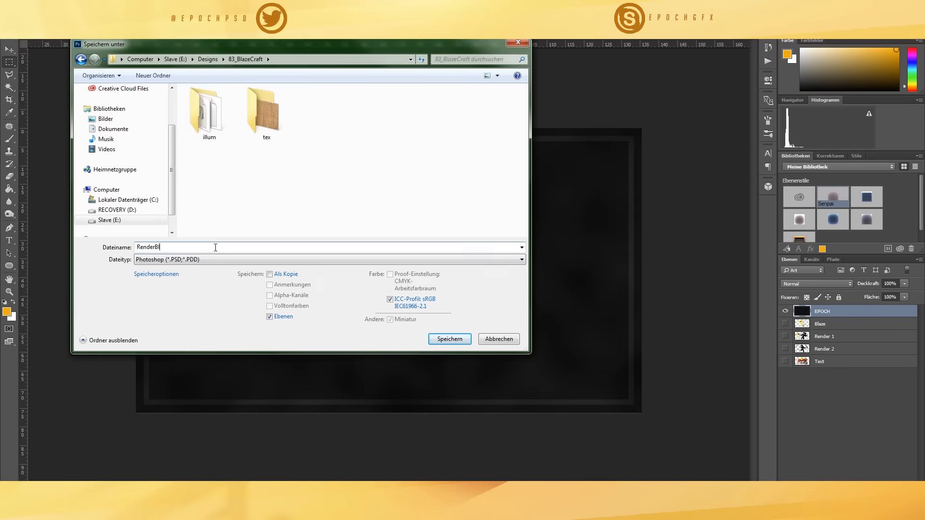
left_click(449, 339)
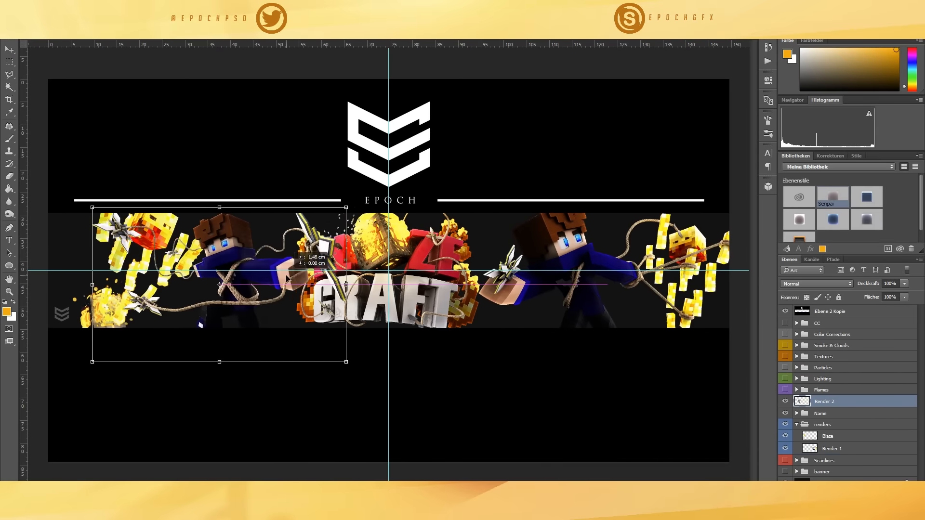